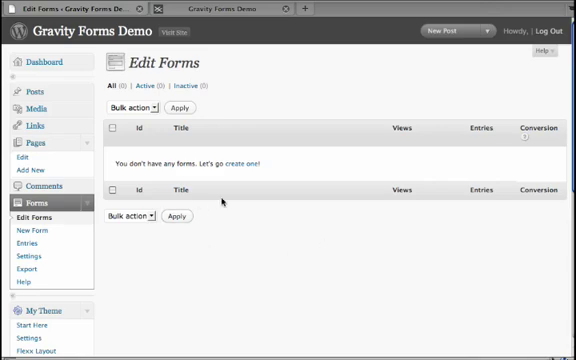
Open a blank form in the Gravity Forms editor and title it 'Test Form 1'.
scroll("down", 3)
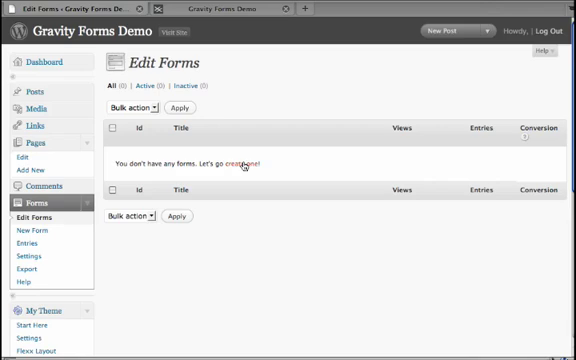
left_click(256, 161)
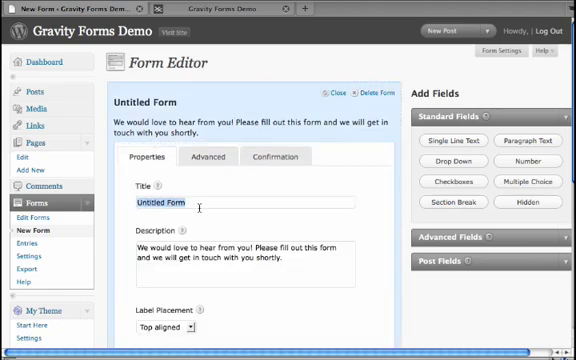
type("Test Form 1")
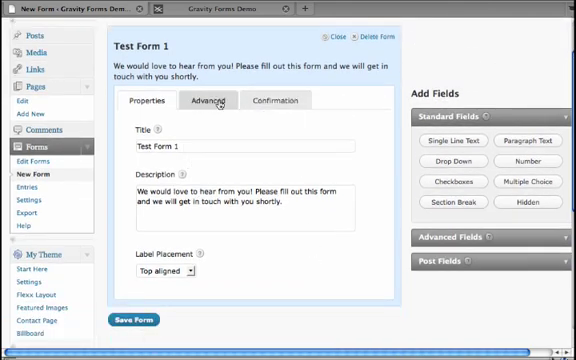
Try a Page confirmation, then keep Test Form 1's confirmation as a text message.
left_click(206, 99)
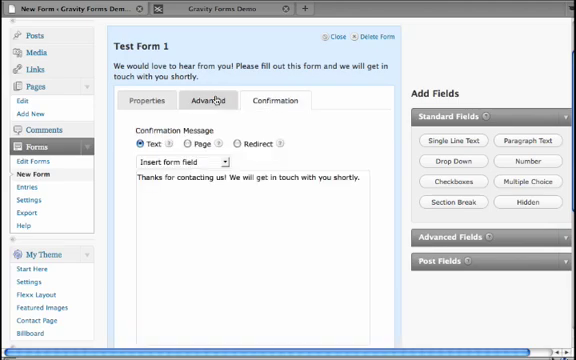
left_click(239, 145)
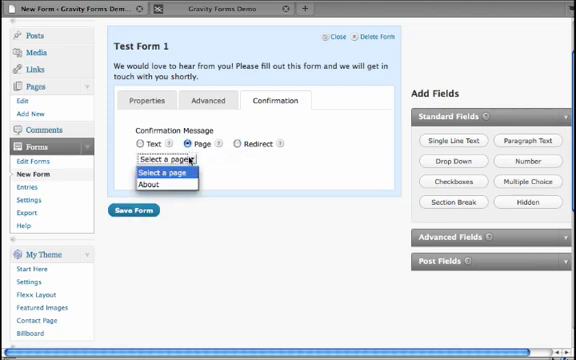
left_click(163, 186)
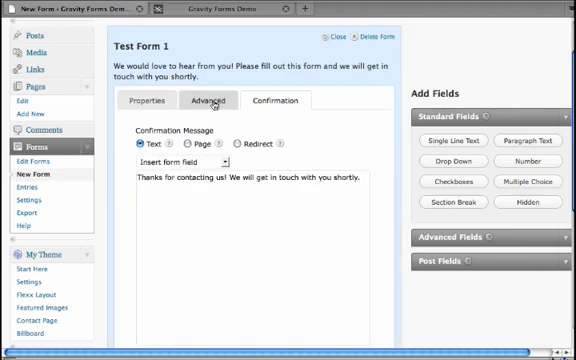
Review the Submit button label in the form's Advanced settings.
left_click(204, 100)
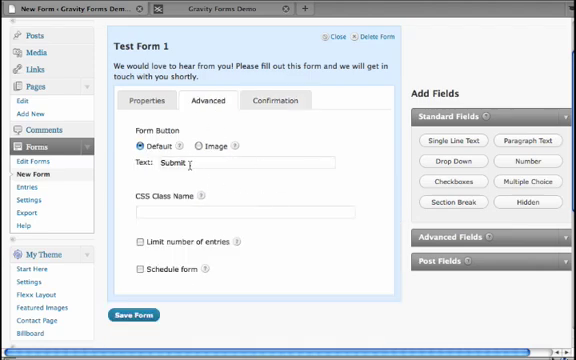
double_click(180, 162)
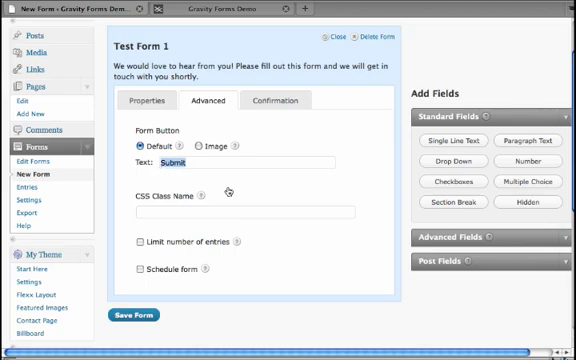
mouse_move(170, 266)
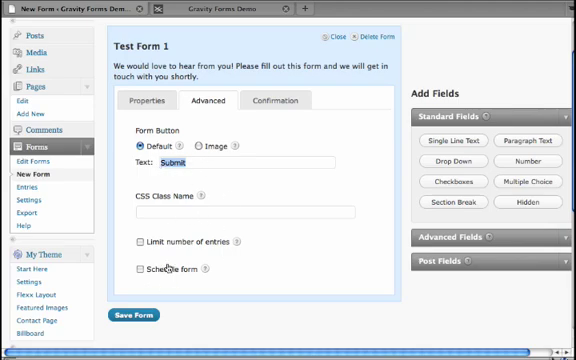
left_click(148, 100)
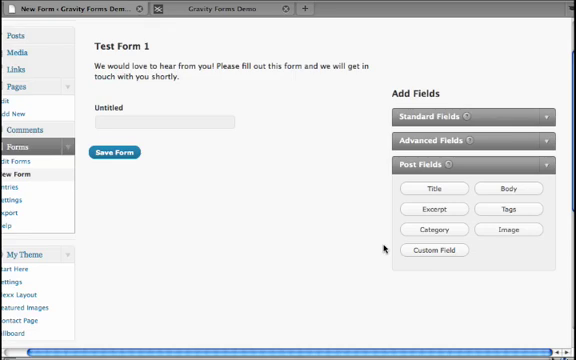
mouse_move(489, 256)
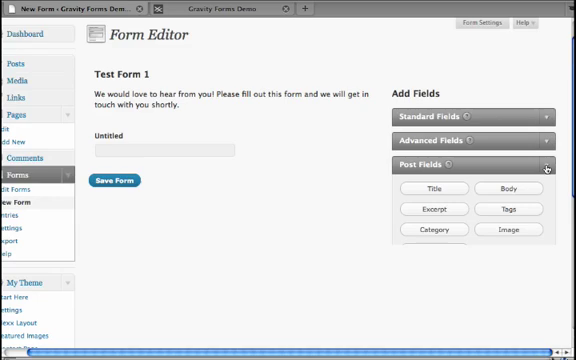
Collapse the text field's settings and add a Drop Down field below it.
left_click(470, 117)
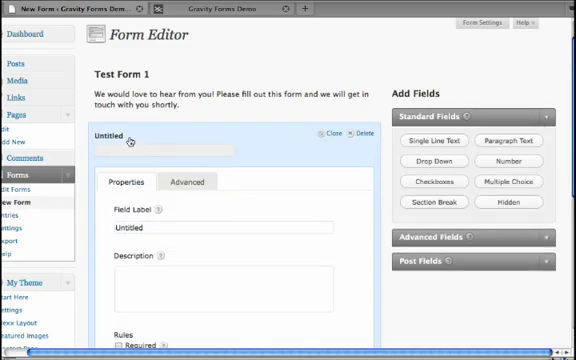
left_click(330, 133)
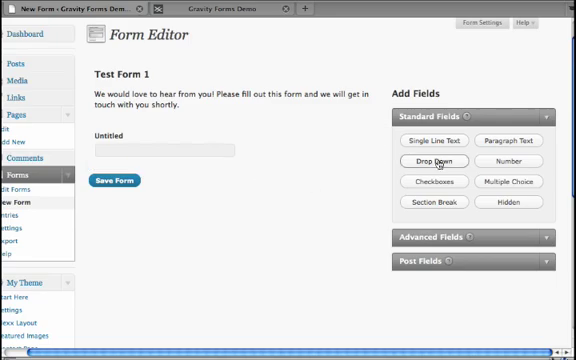
left_click(434, 161)
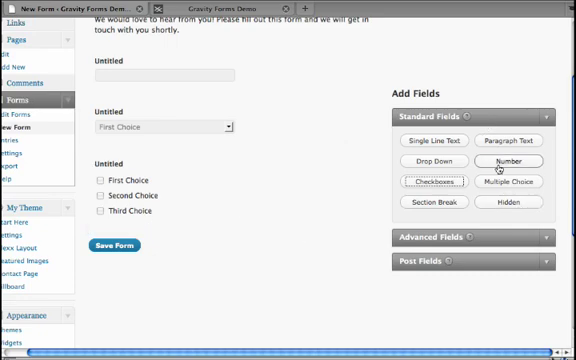
mouse_move(442, 185)
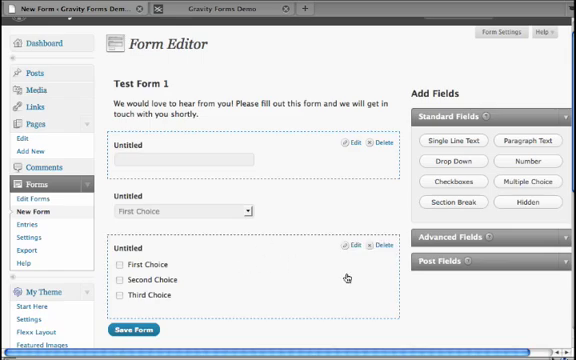
scroll("down", 3)
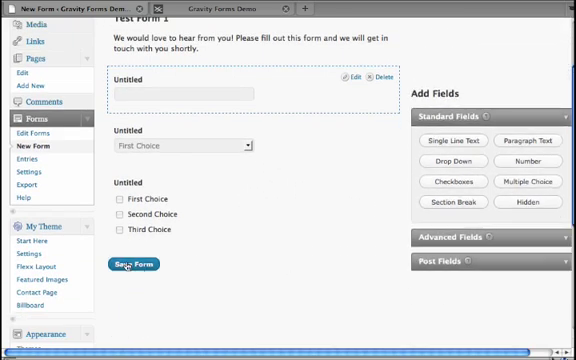
Save Test Form 1, continue editing it, and begin a new WordPress page.
left_click(142, 264)
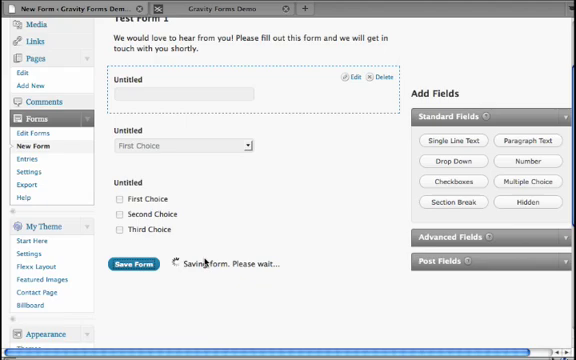
left_click(141, 265)
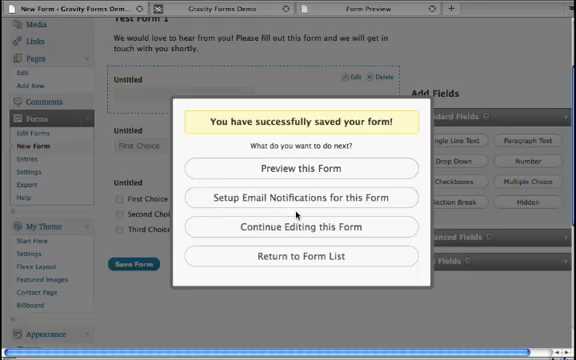
mouse_move(288, 197)
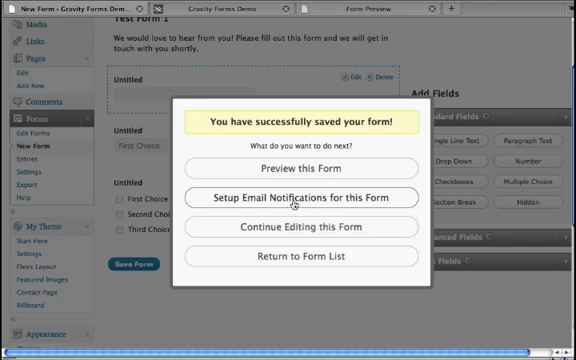
mouse_move(287, 228)
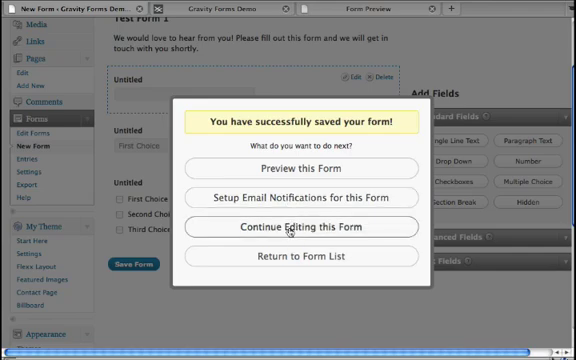
left_click(288, 227)
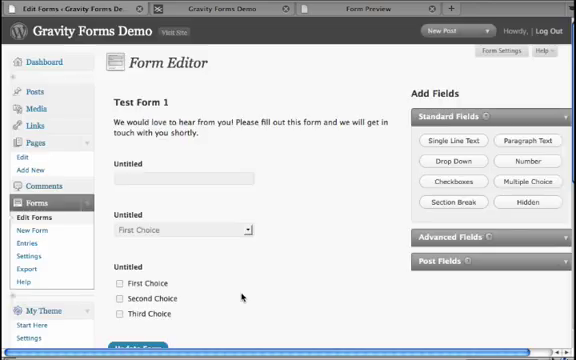
scroll("down", 3)
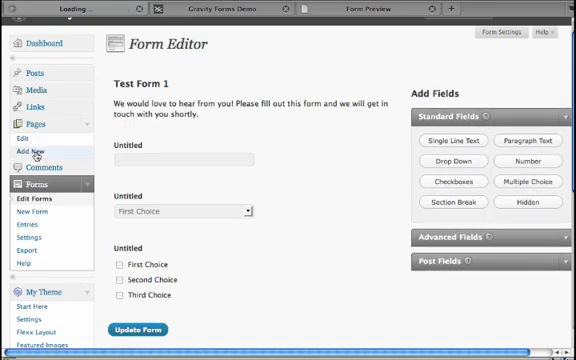
left_click(33, 152)
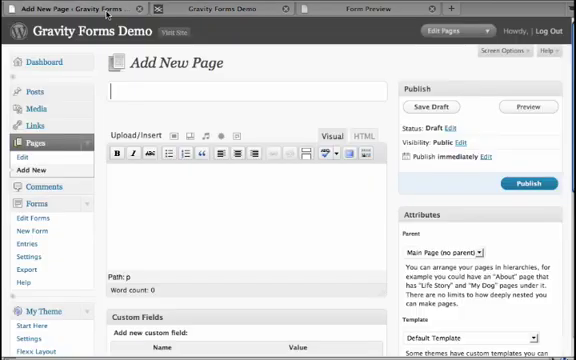
Title the new page 'Test Form' and publish it with the Test Form 1 shortcode.
type("F")
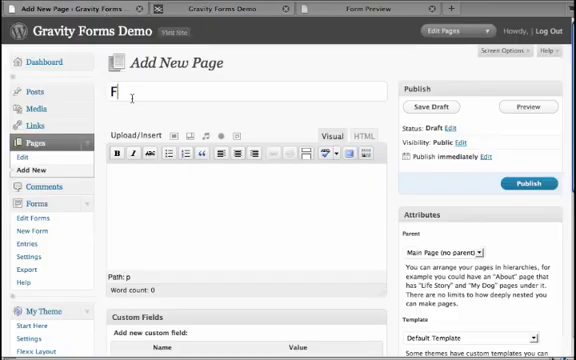
type("orms")
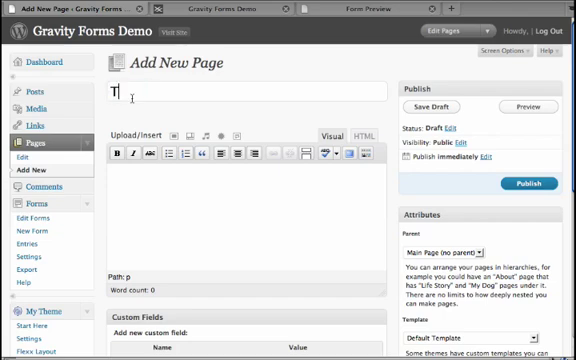
type("est Form")
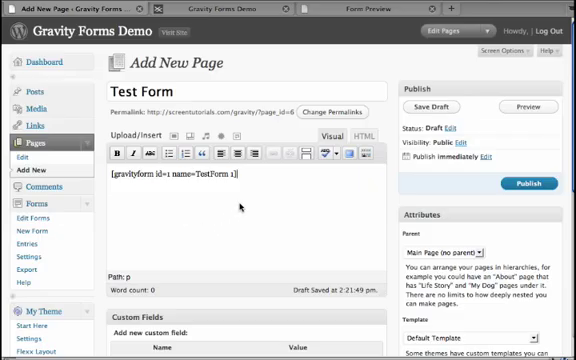
left_click(527, 182)
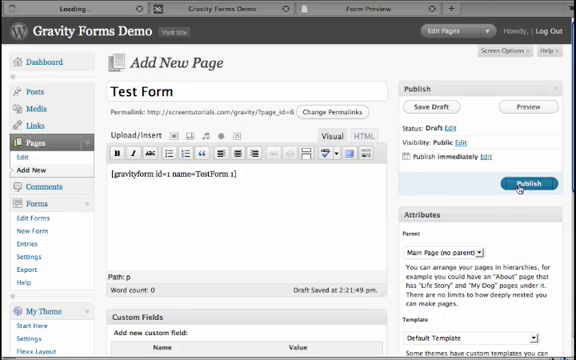
left_click(526, 181)
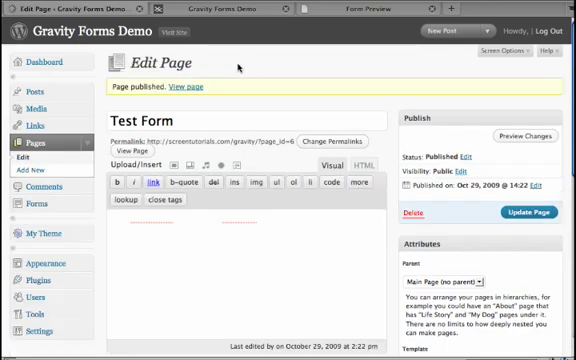
Open the published Test Form page in a new tab and scroll through the form.
right_click(197, 87)
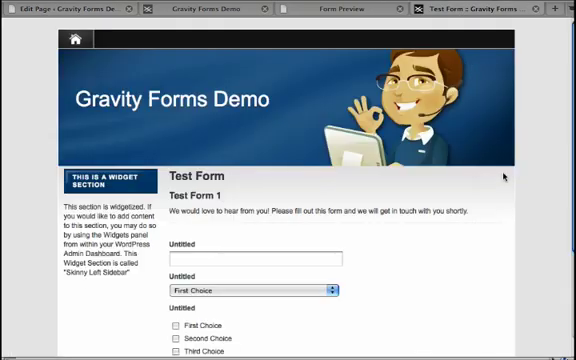
scroll("down", 3)
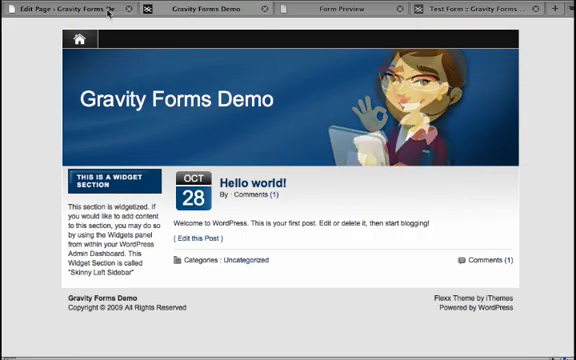
Back in admin, browse Forms Export and Settings, then list forms under Edit Forms.
left_click(60, 9)
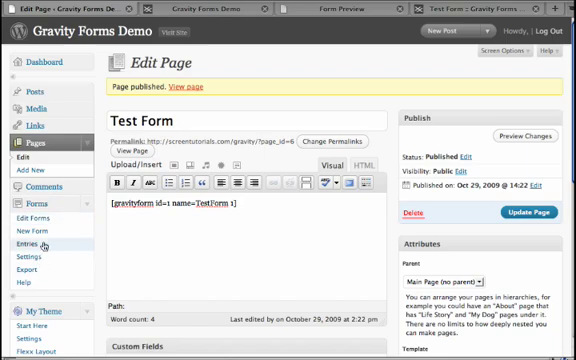
left_click(26, 243)
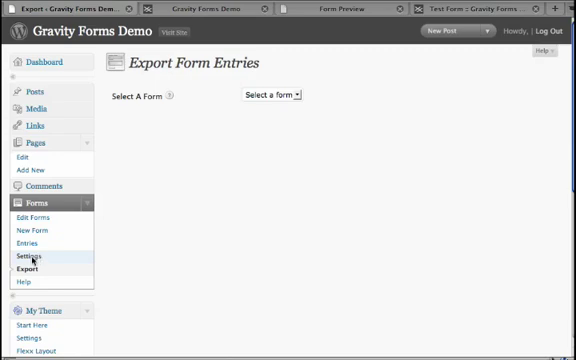
left_click(30, 258)
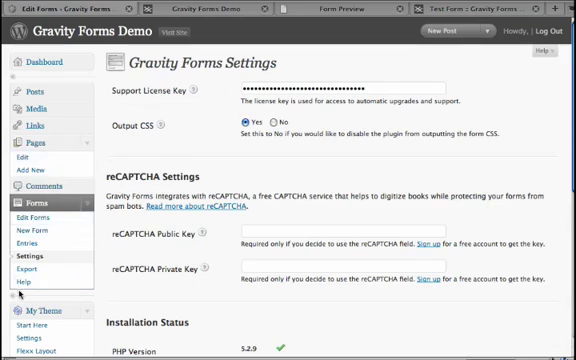
left_click(45, 215)
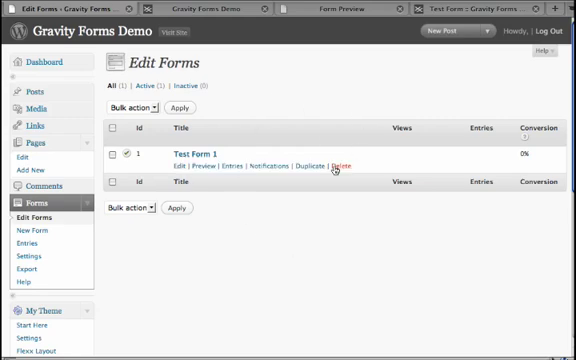
mouse_move(310, 104)
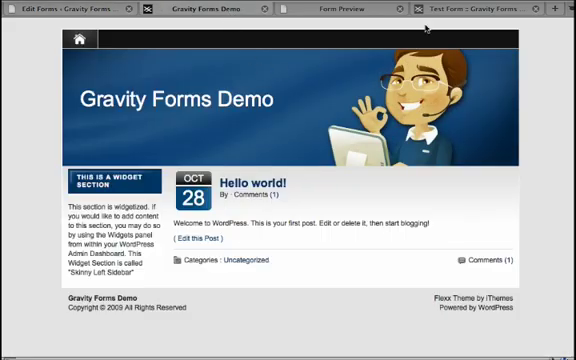
left_click(460, 11)
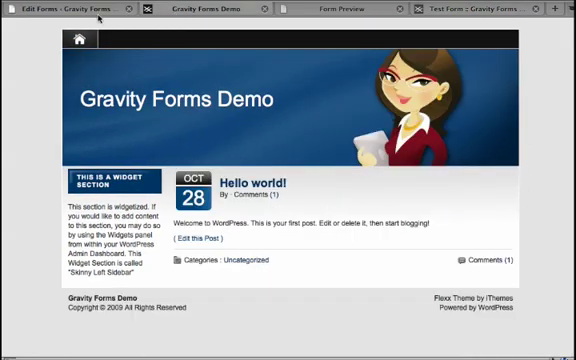
left_click(60, 9)
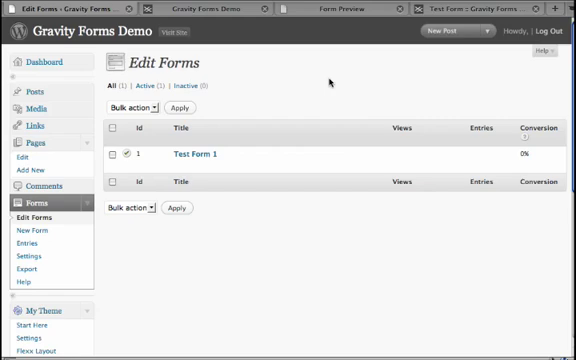
mouse_move(396, 60)
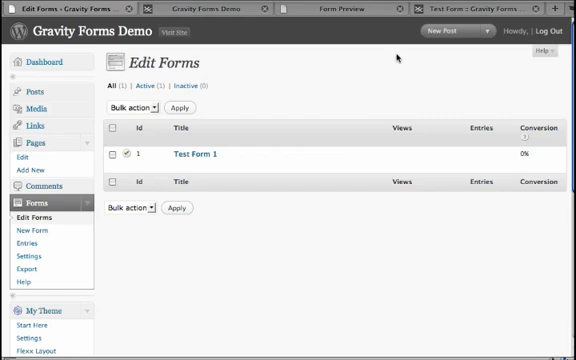